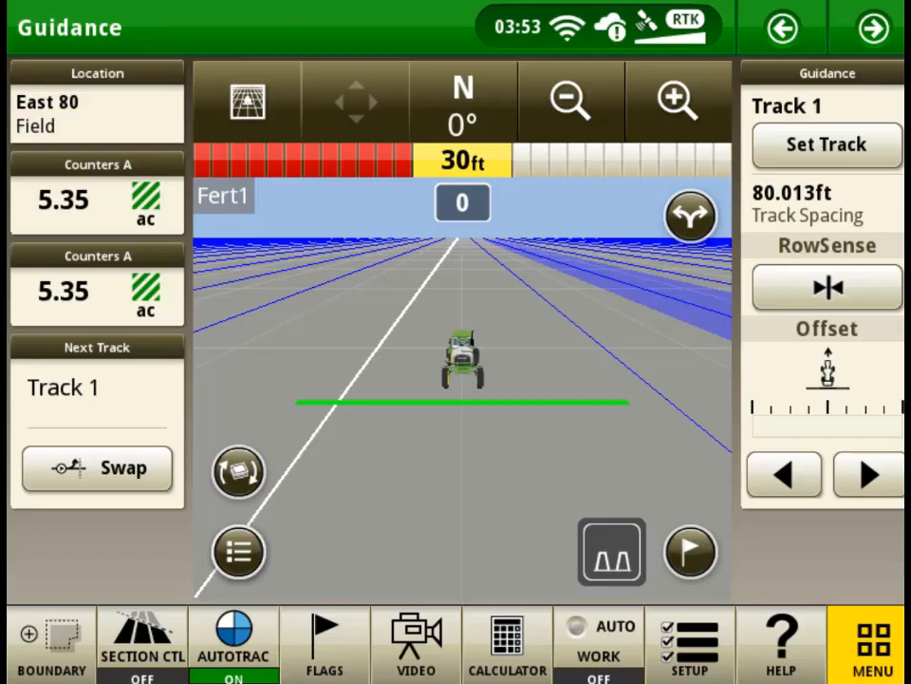
Navigate through Menu and File Manager to the Operations Center tab, currently Not Ready.
click(866, 644)
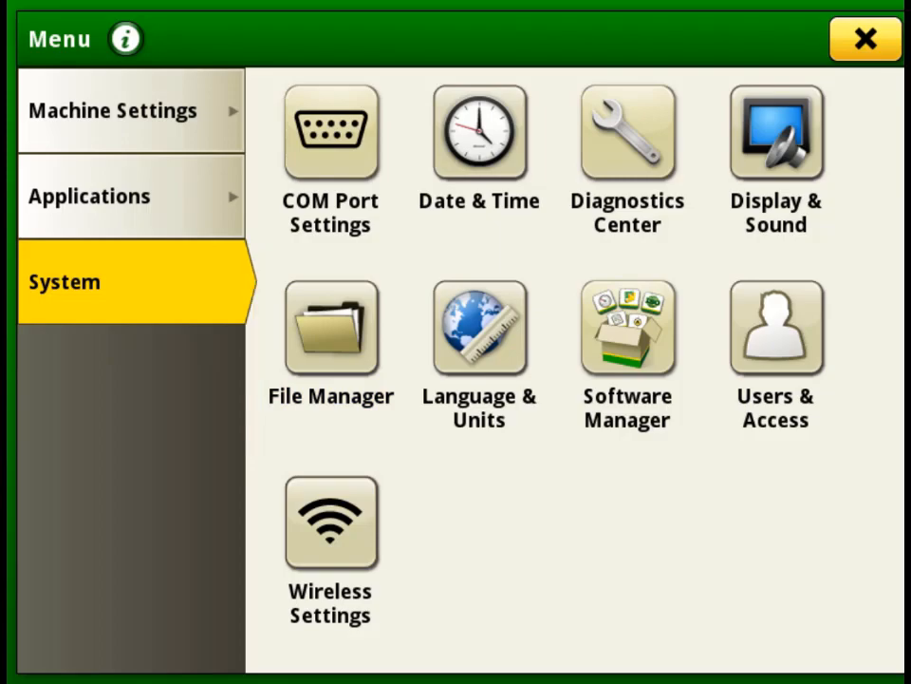
click(330, 328)
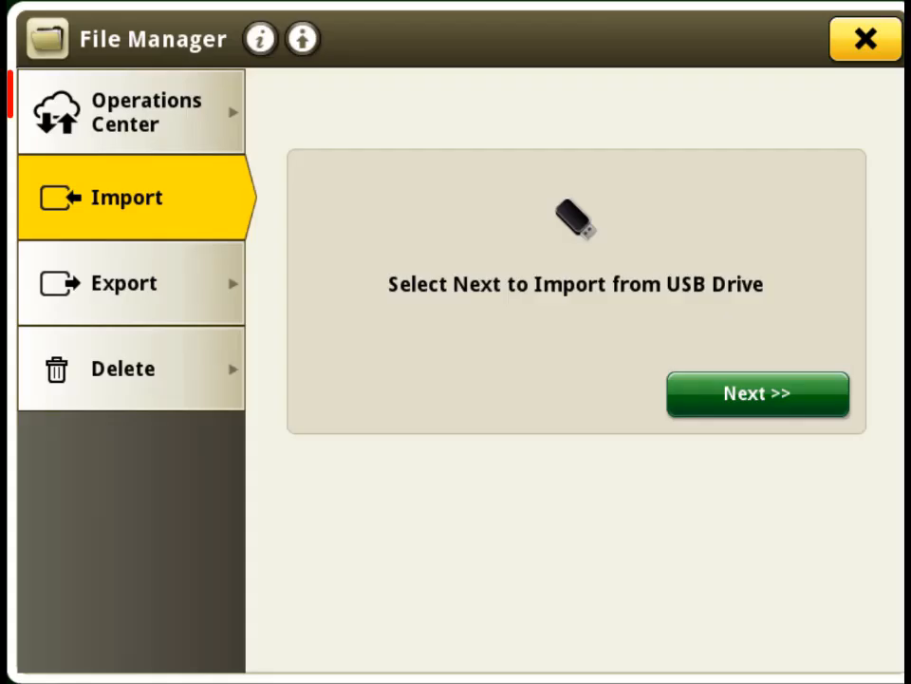
click(130, 111)
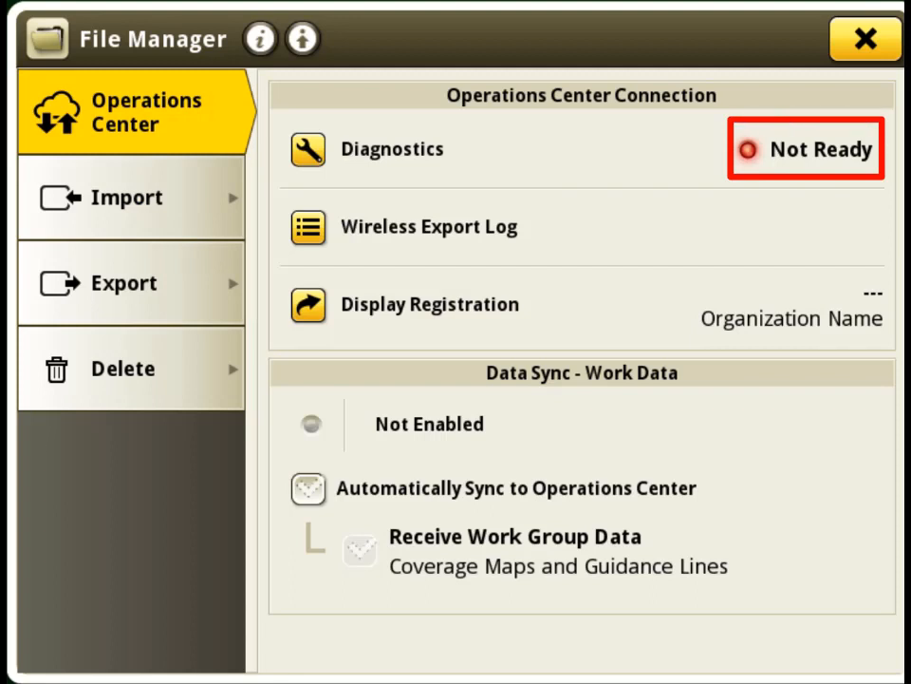
Open Display Registration to get the registration website and time-limited code.
click(430, 304)
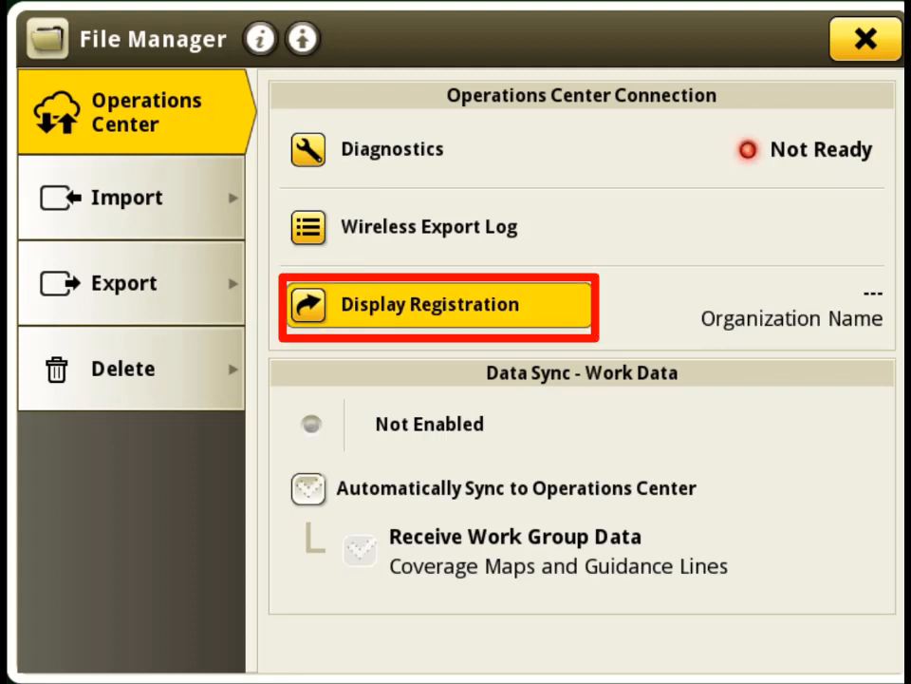
click(430, 303)
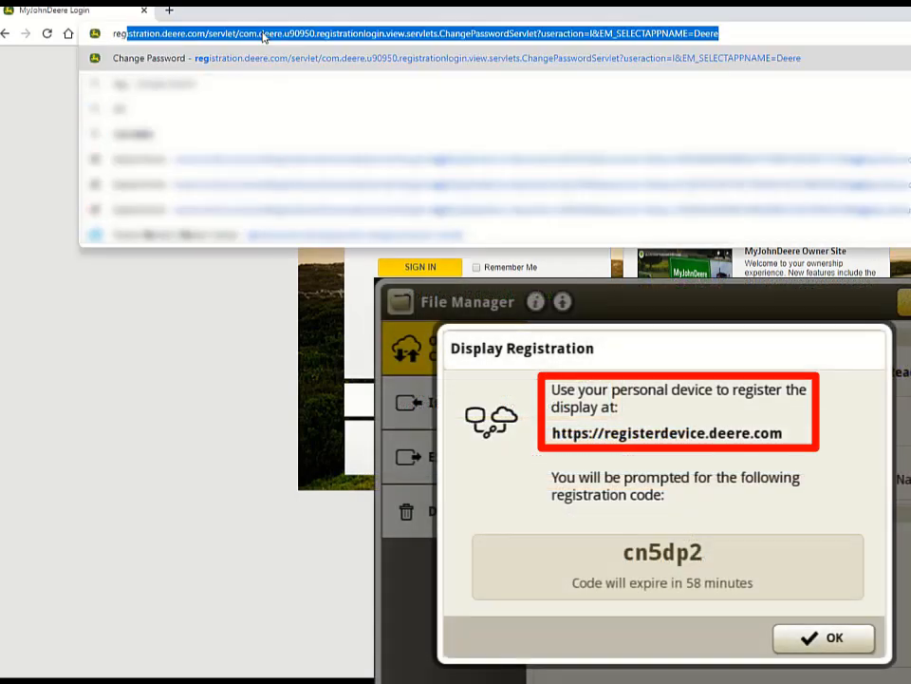
Go to registerdevice.deere.com and sign in to the John Deere account.
text(registerdevice)
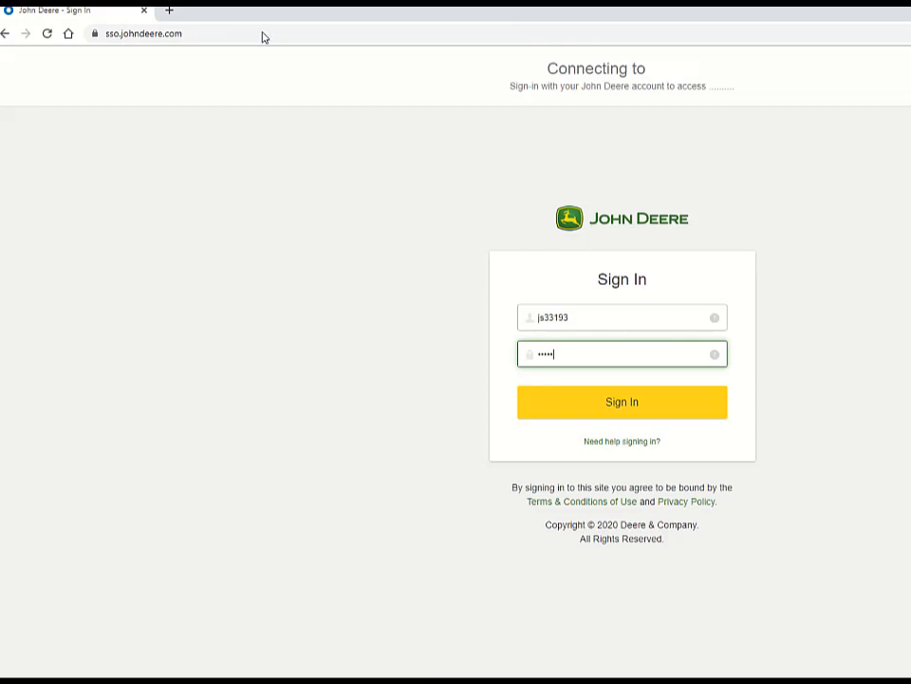
click(622, 402)
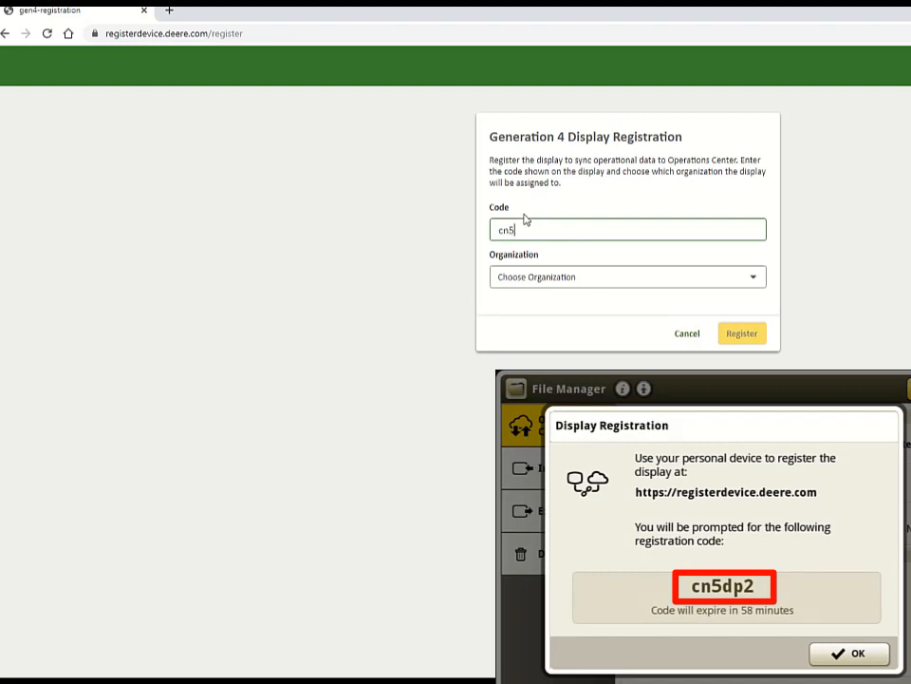
Complete the display code, select organization Schott ISG, and submit the registration.
text(dp2)
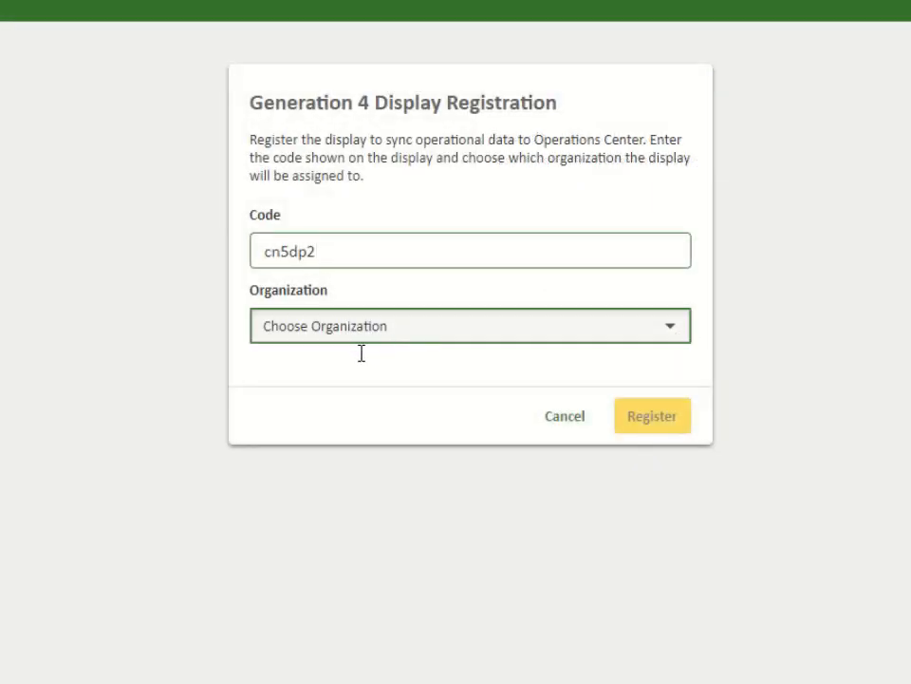
click(469, 326)
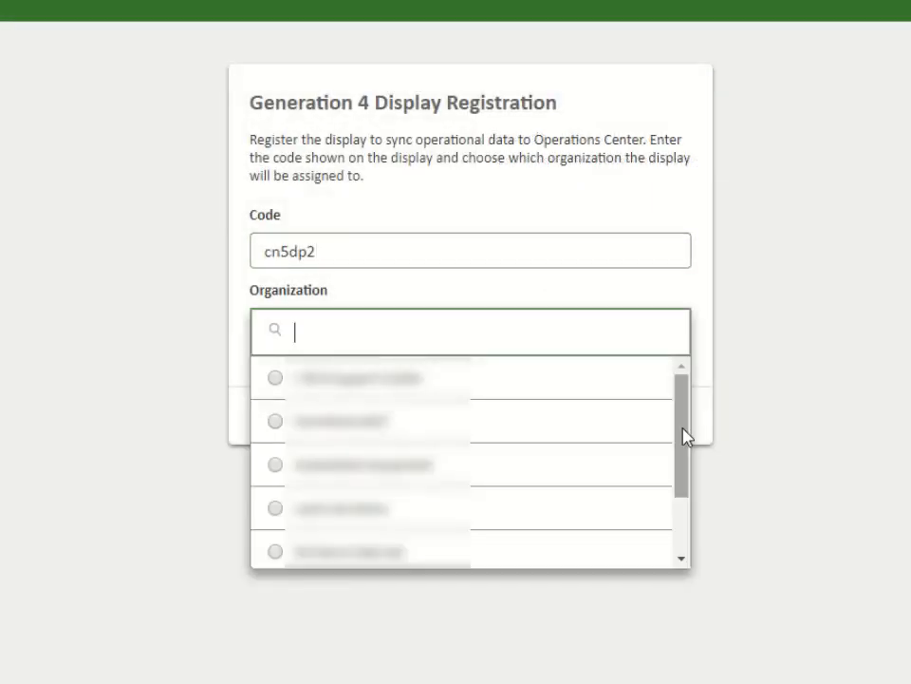
scroll(down, 3)
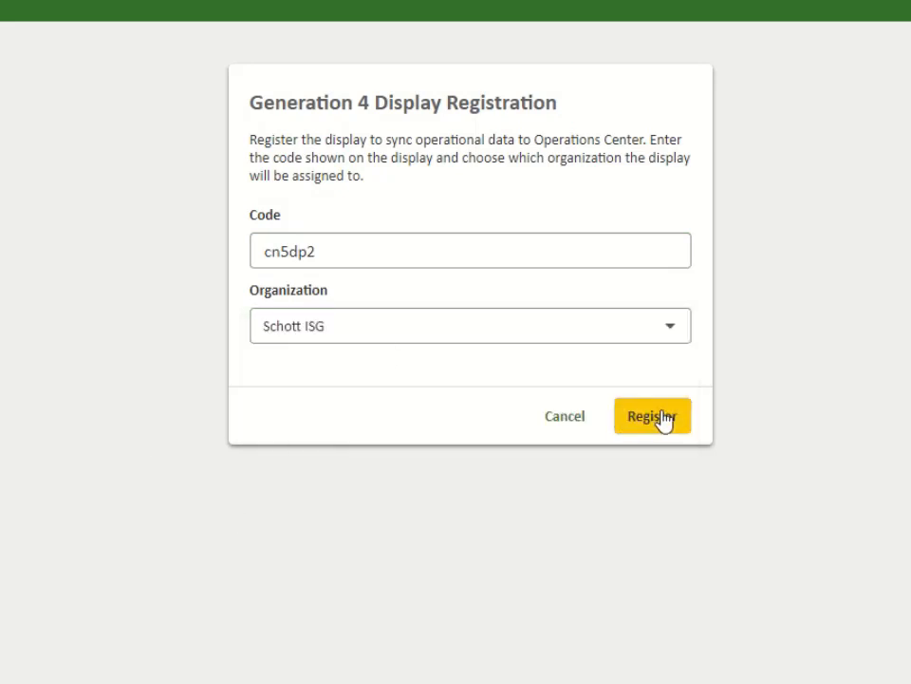
click(652, 416)
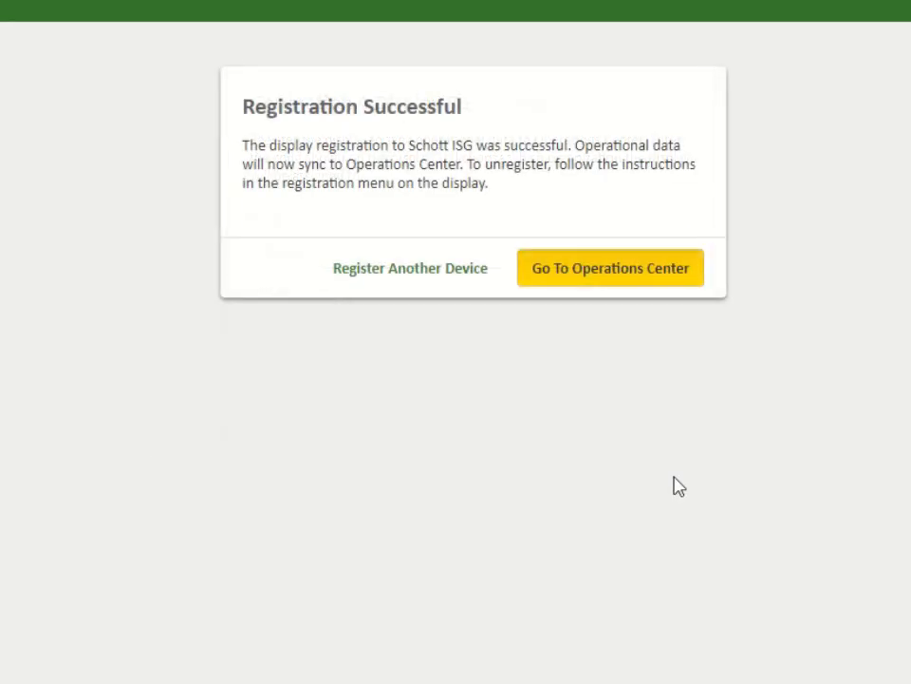
mouse_move(674, 446)
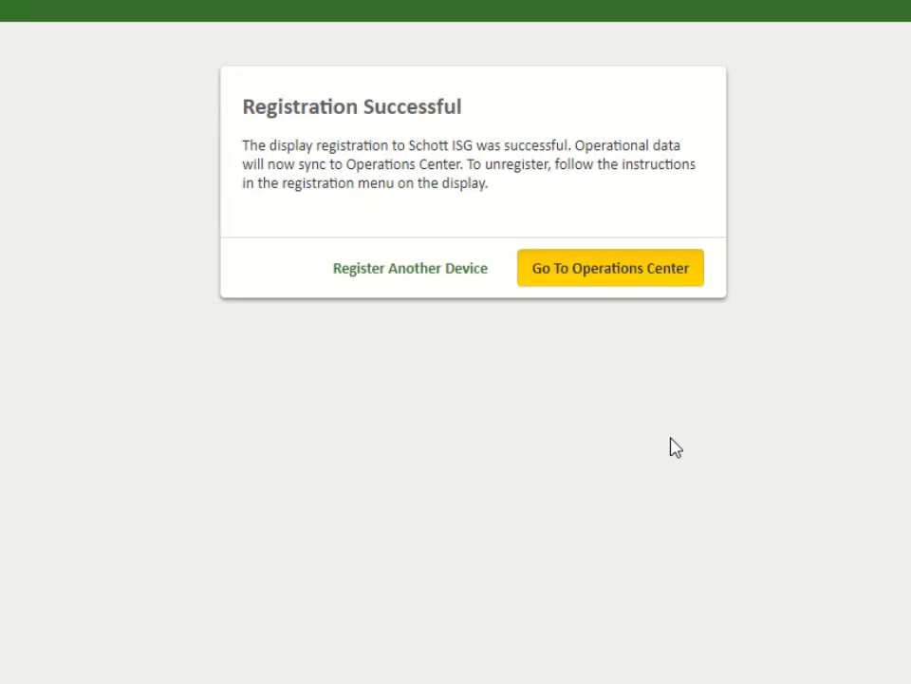
click(610, 267)
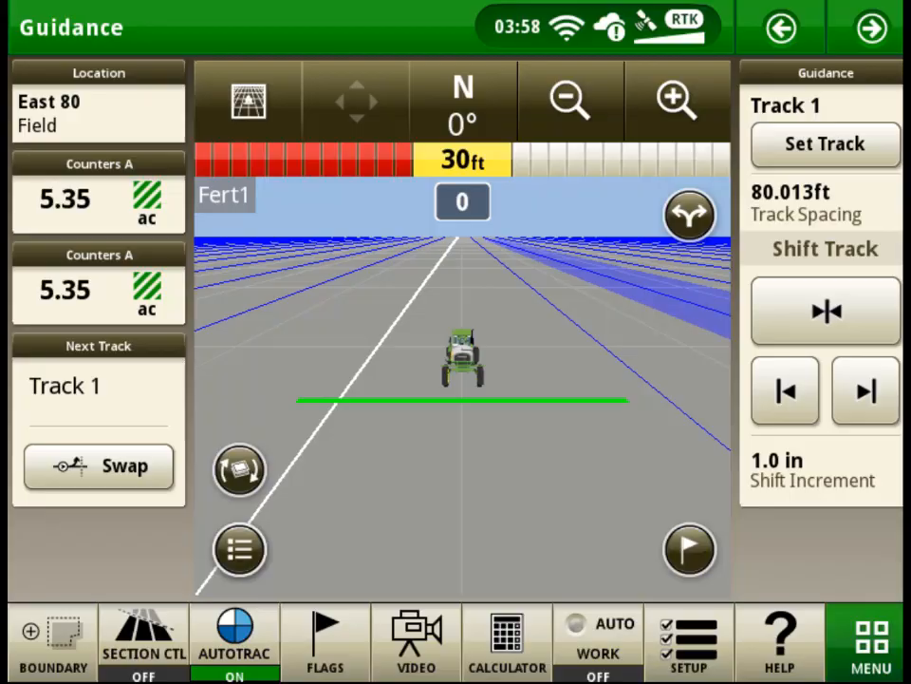
Check File Manager's Operations Center connection, now Ready under Schott ISG.
click(870, 641)
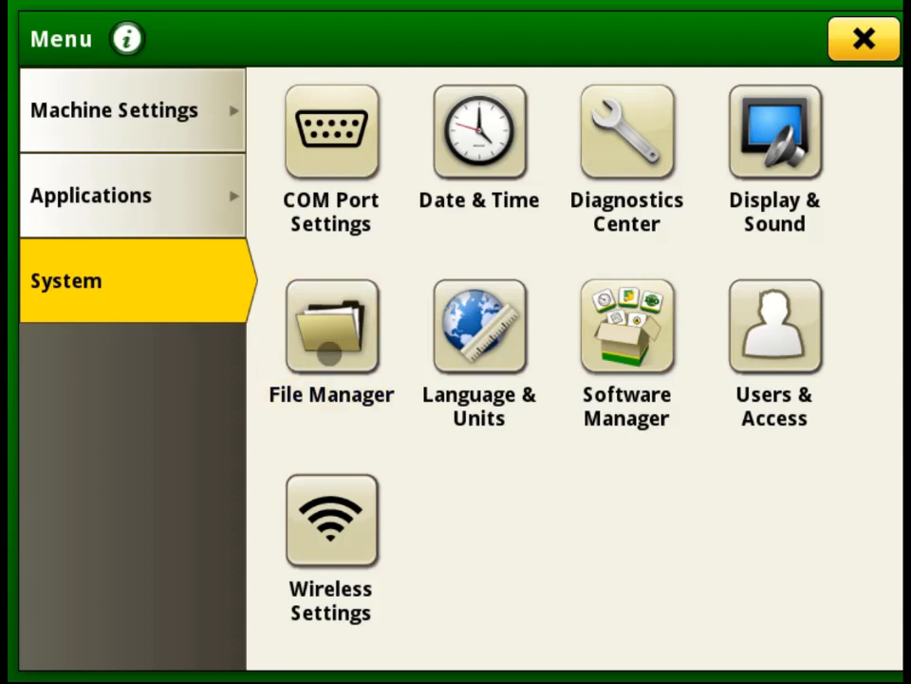
click(330, 325)
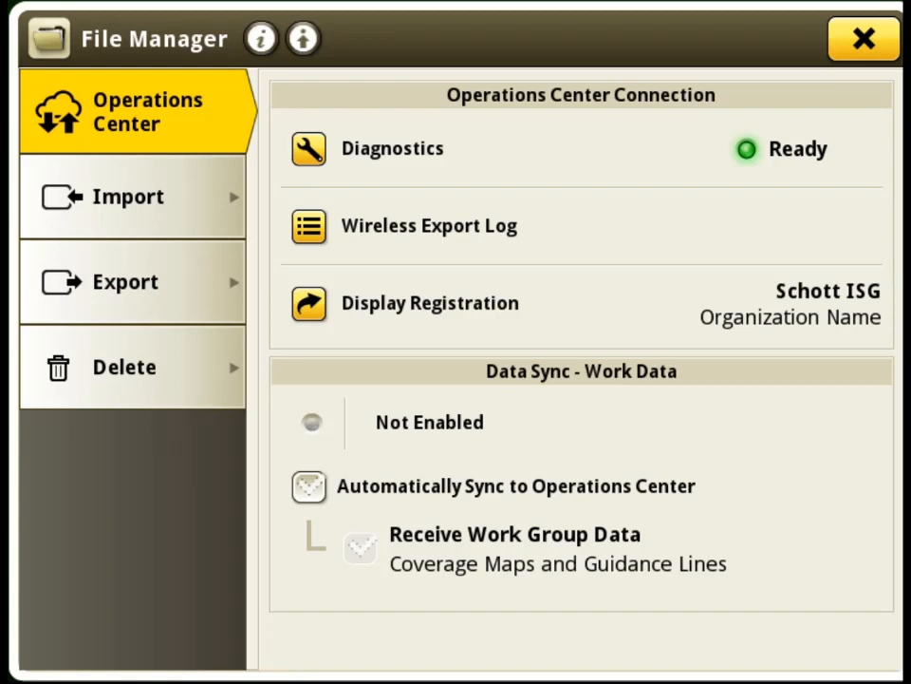
View the display's registration details and choose Unregister Display from Schott ISG.
click(430, 303)
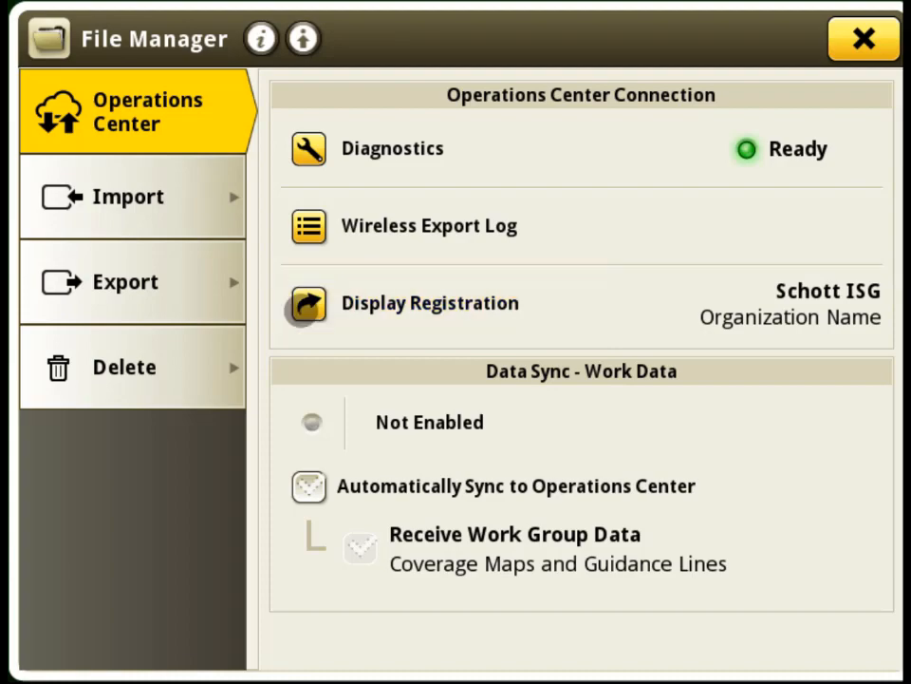
click(305, 302)
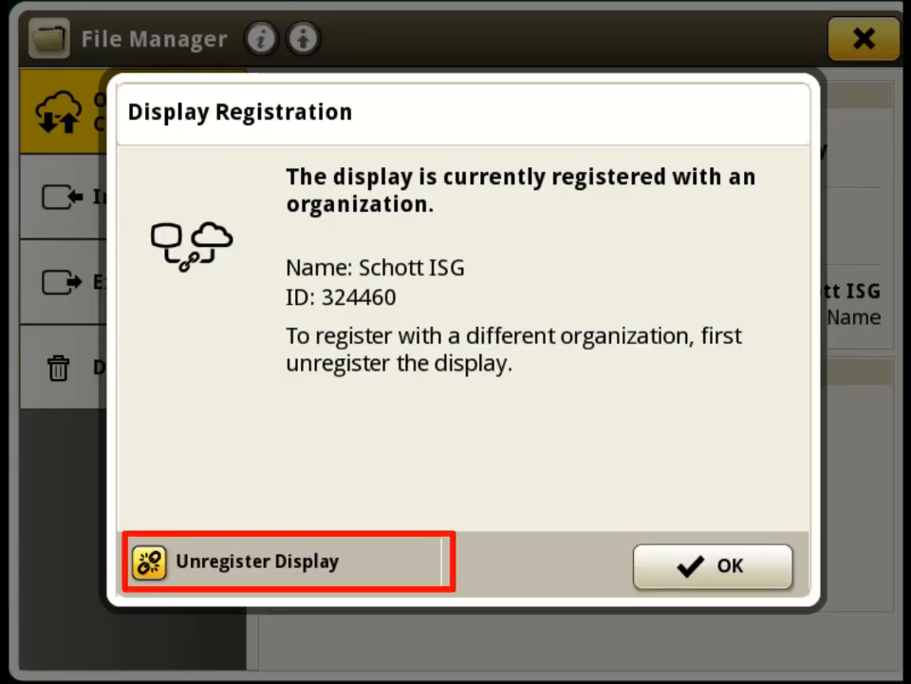
click(257, 560)
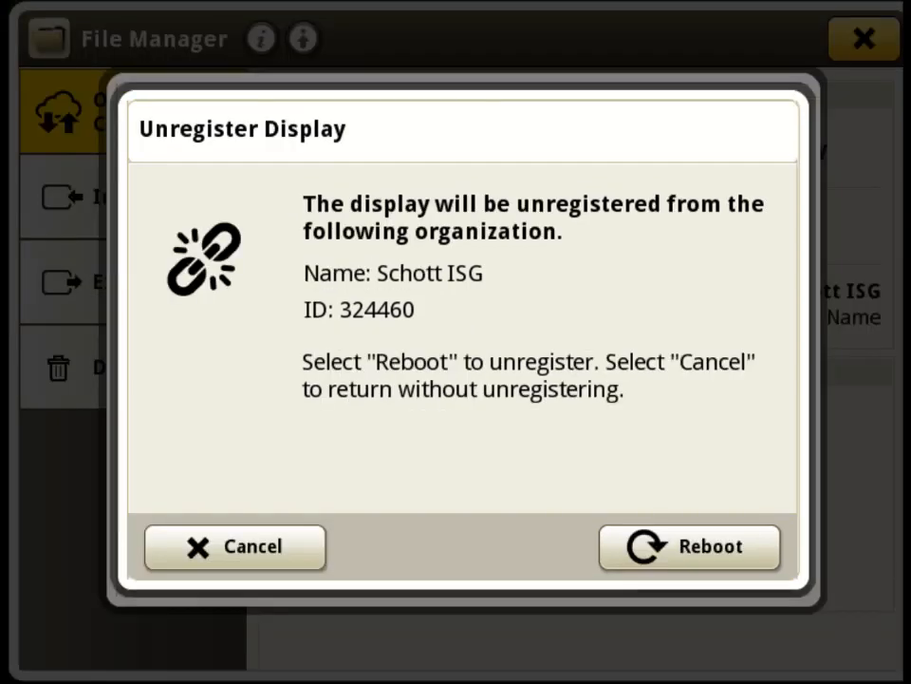